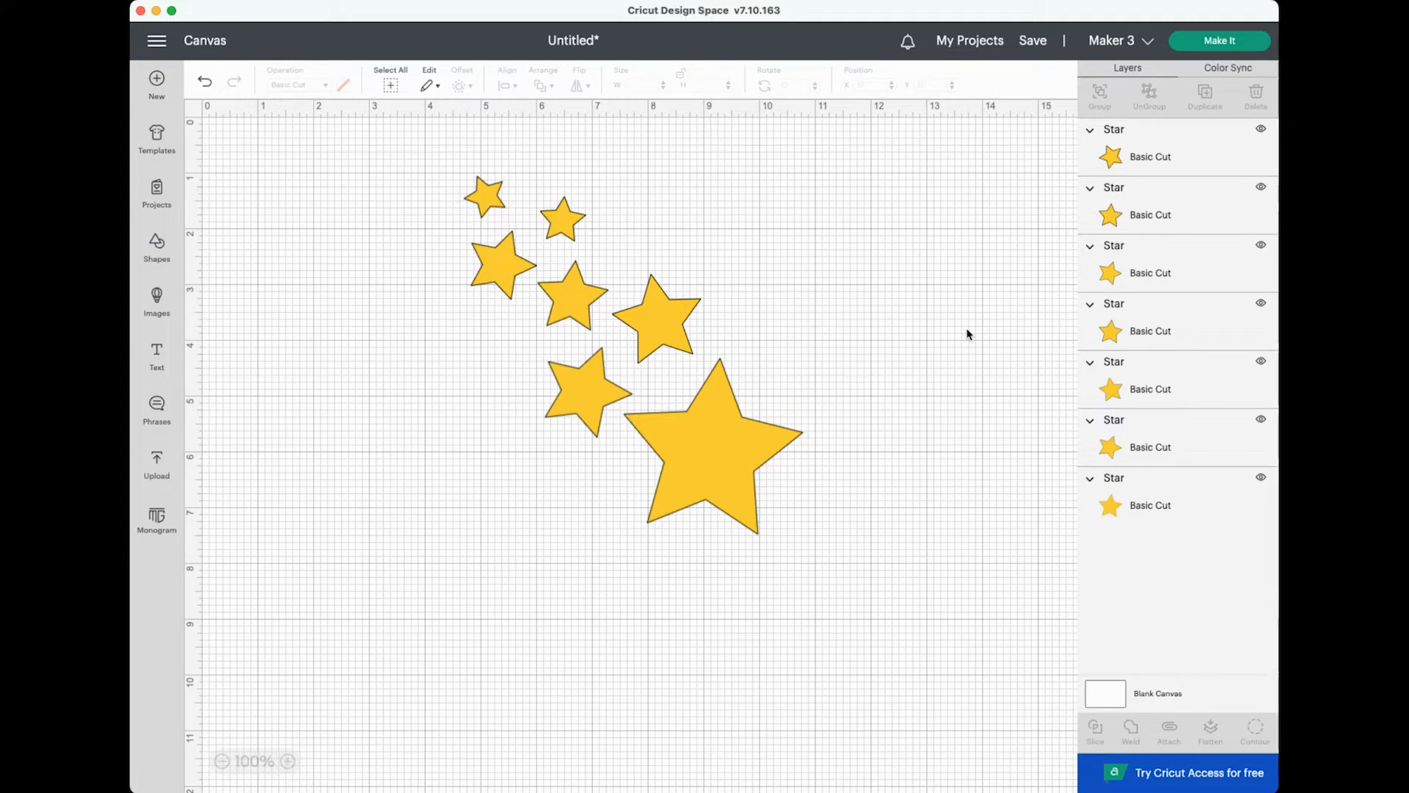
mouse_move(968, 325)
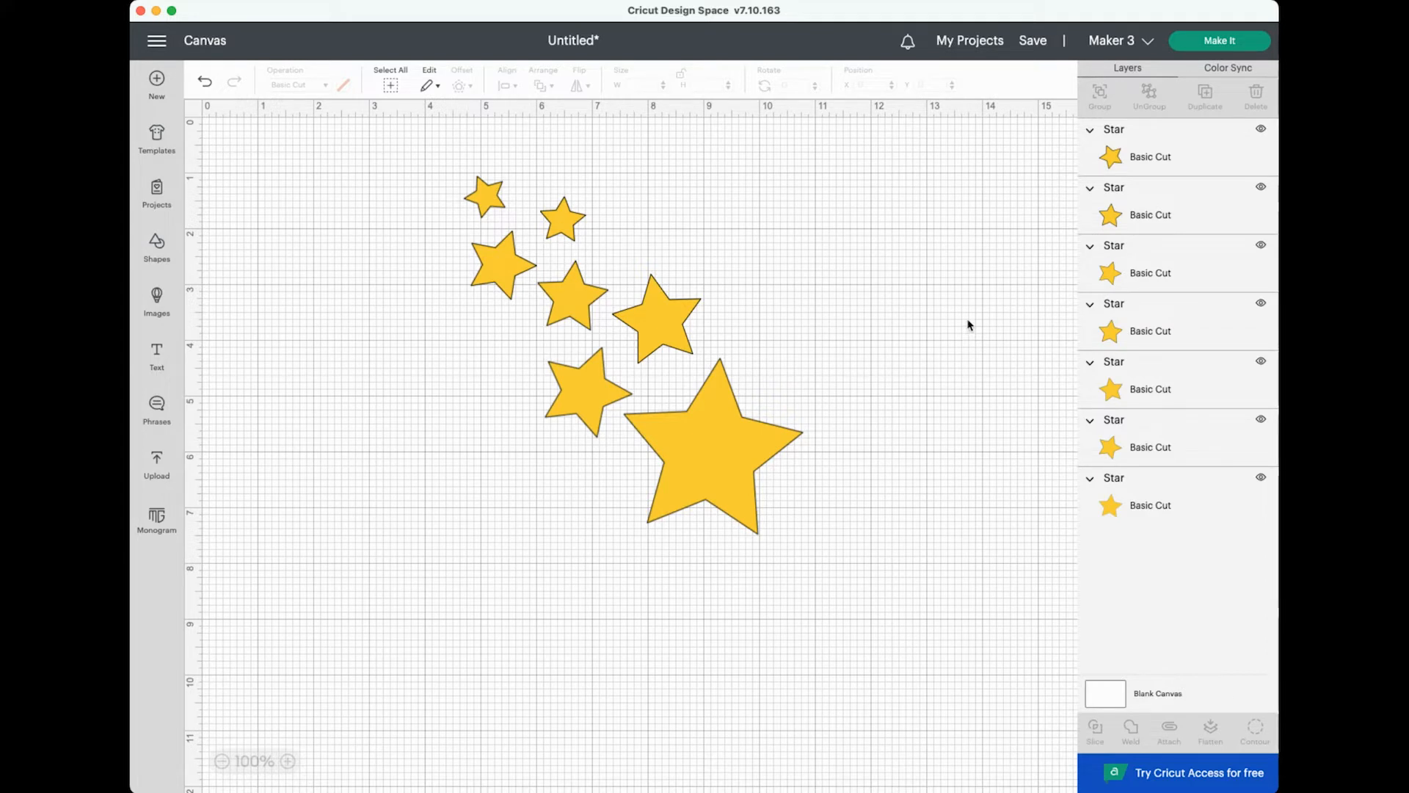
Preview the seven loose stars on a 12 x 12 mat via Make It.
click(1219, 40)
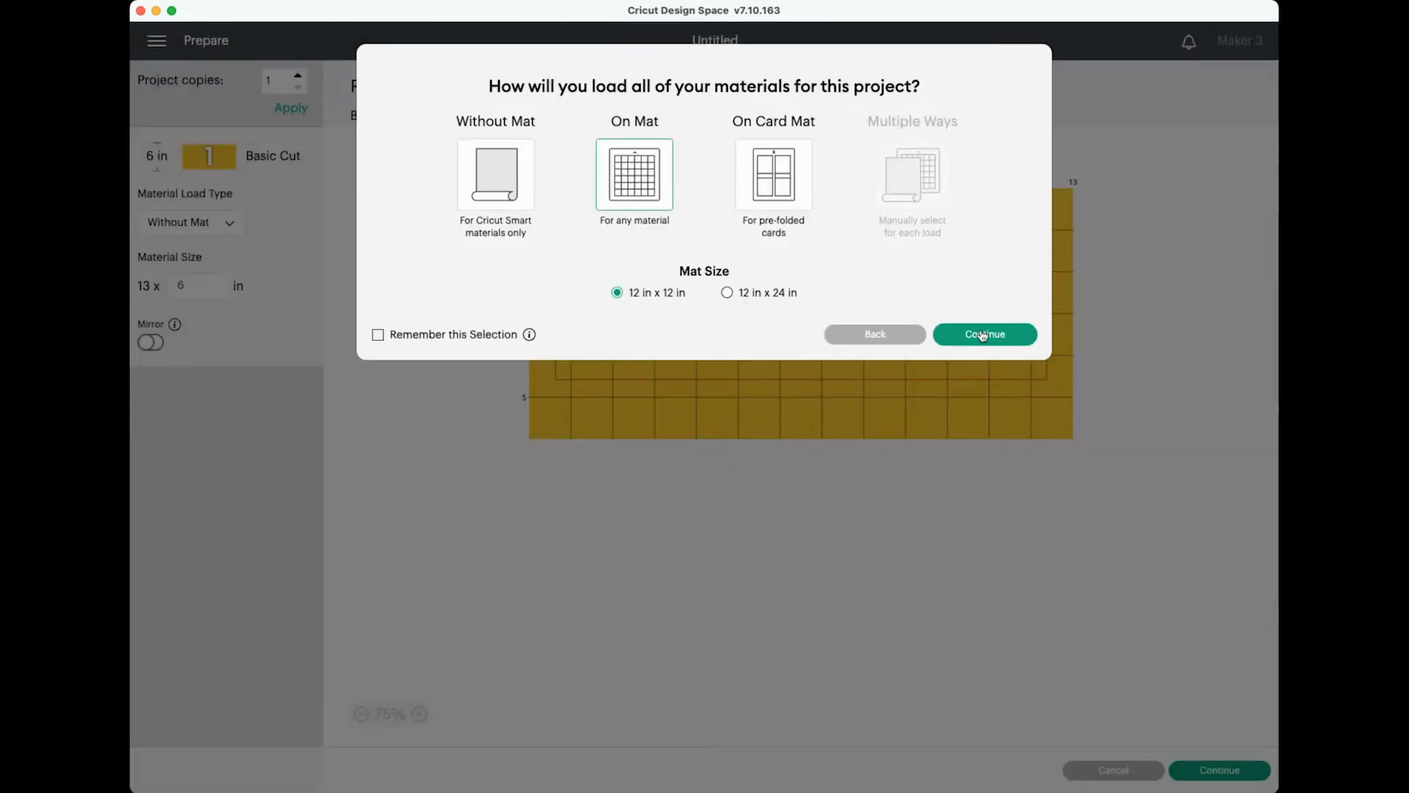
click(984, 334)
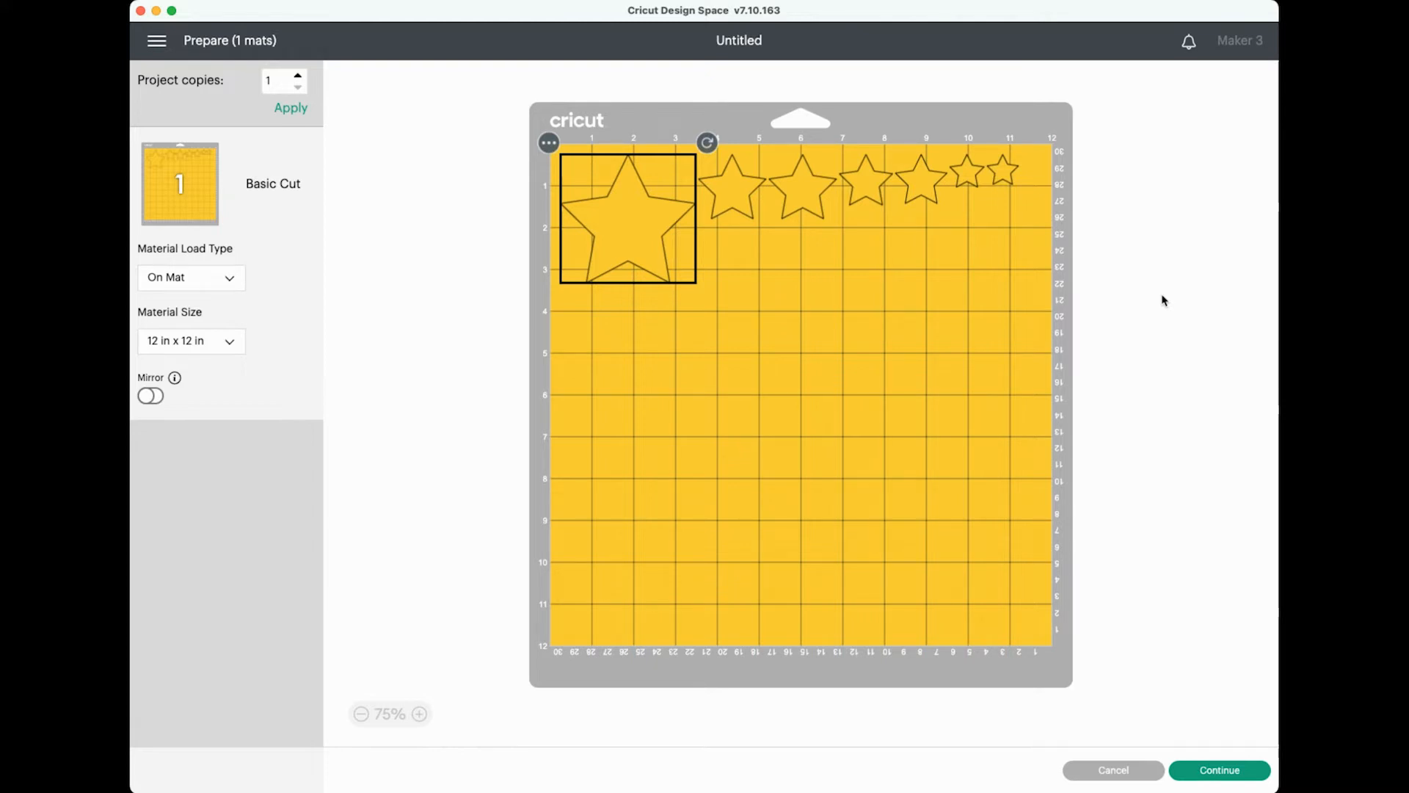
mouse_move(1131, 688)
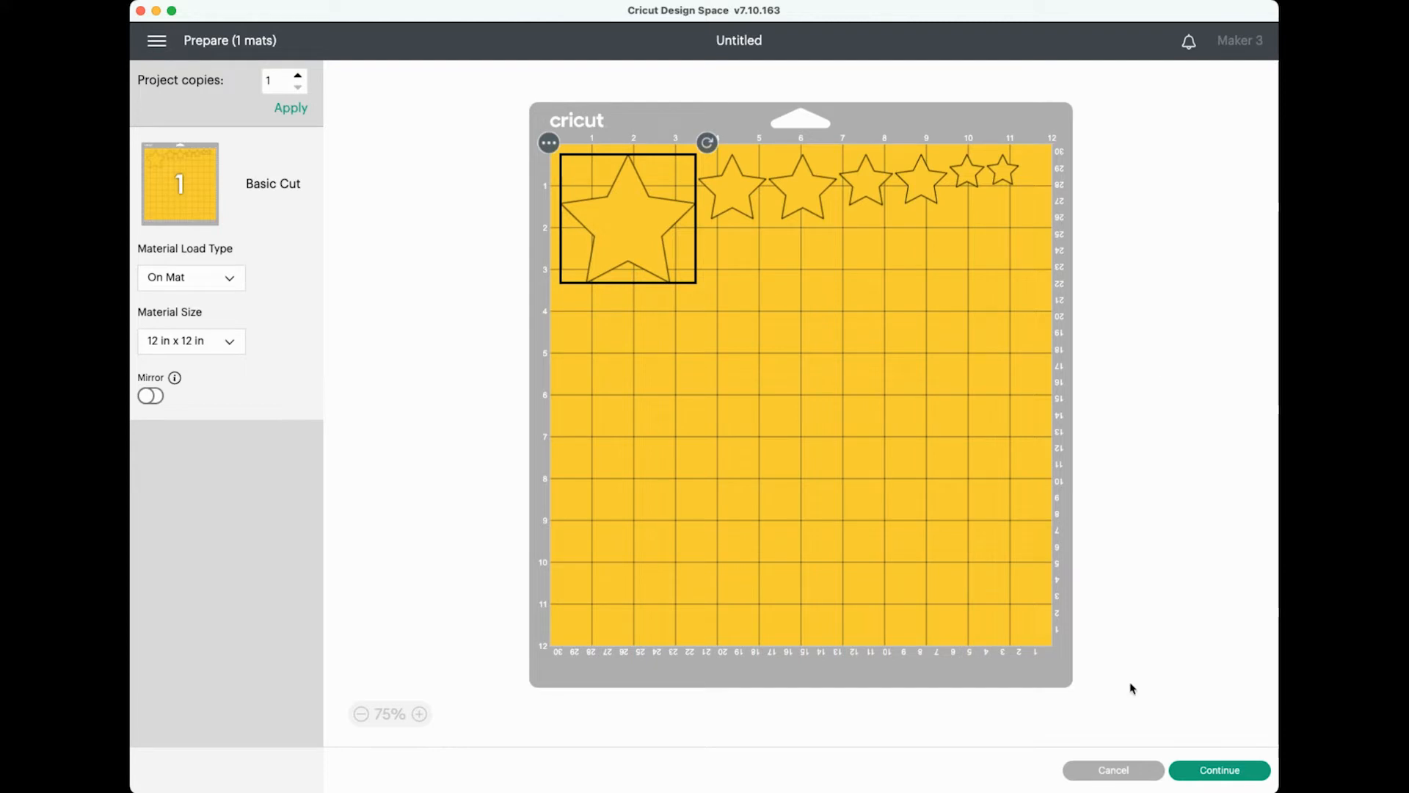
Return to the canvas, select all seven stars, and attach them together.
click(1112, 770)
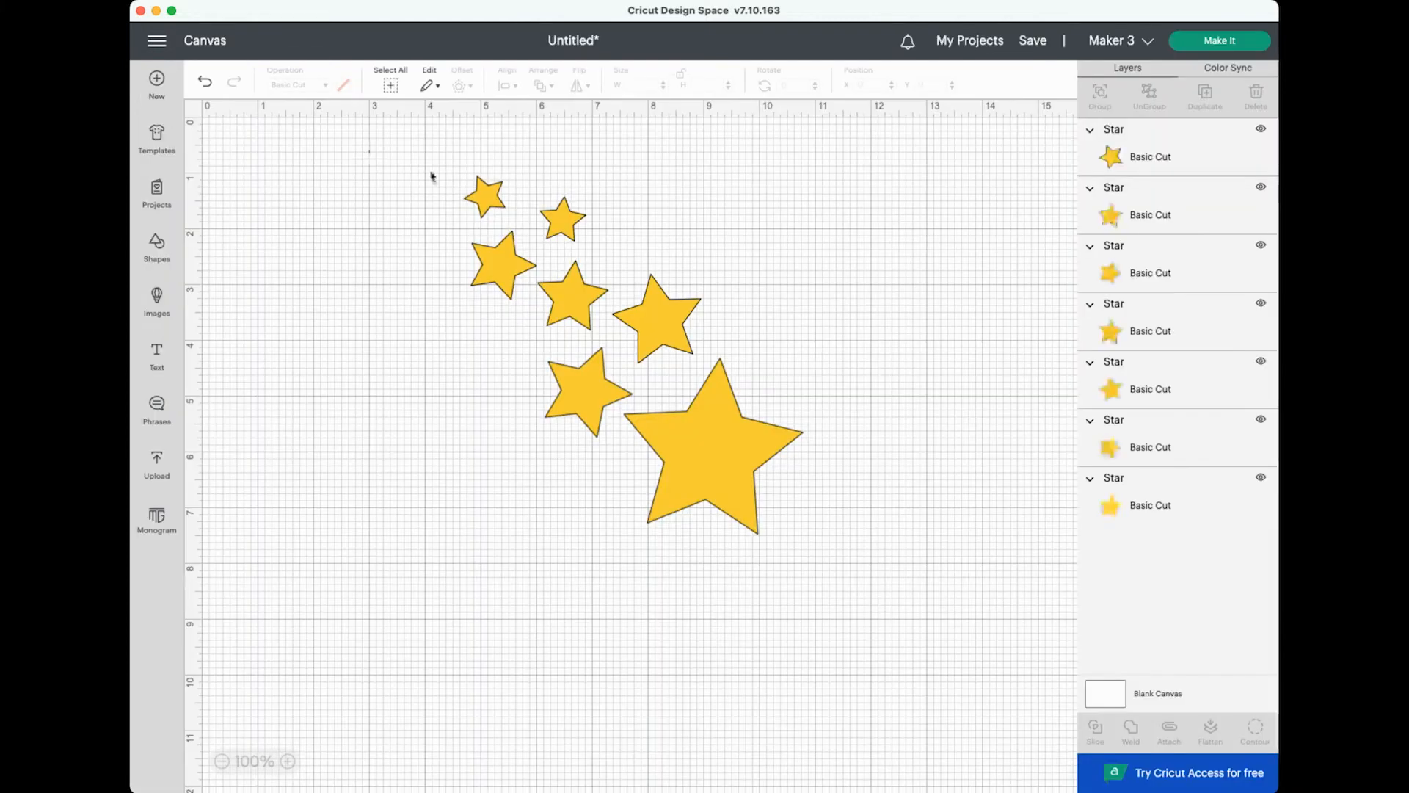
click(390, 71)
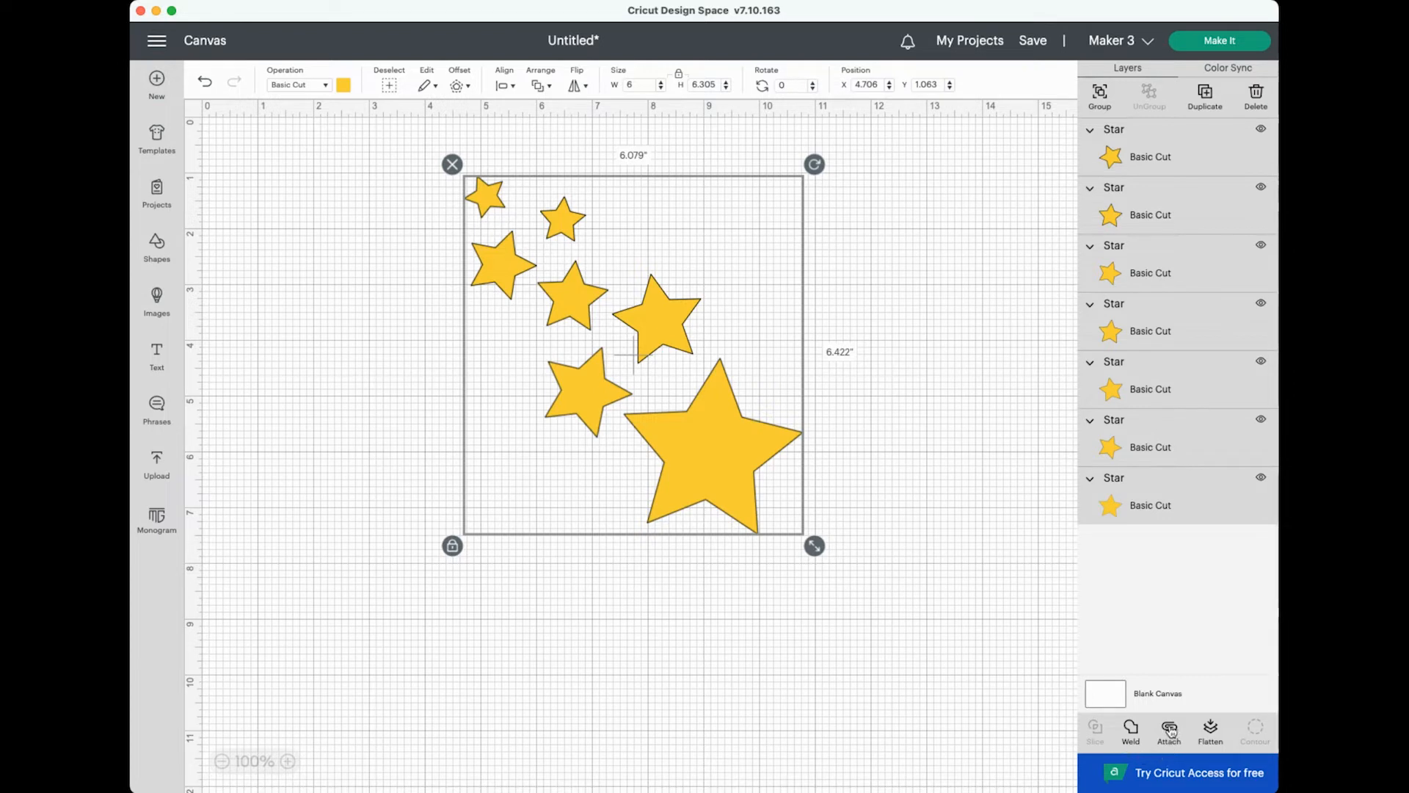
click(1169, 731)
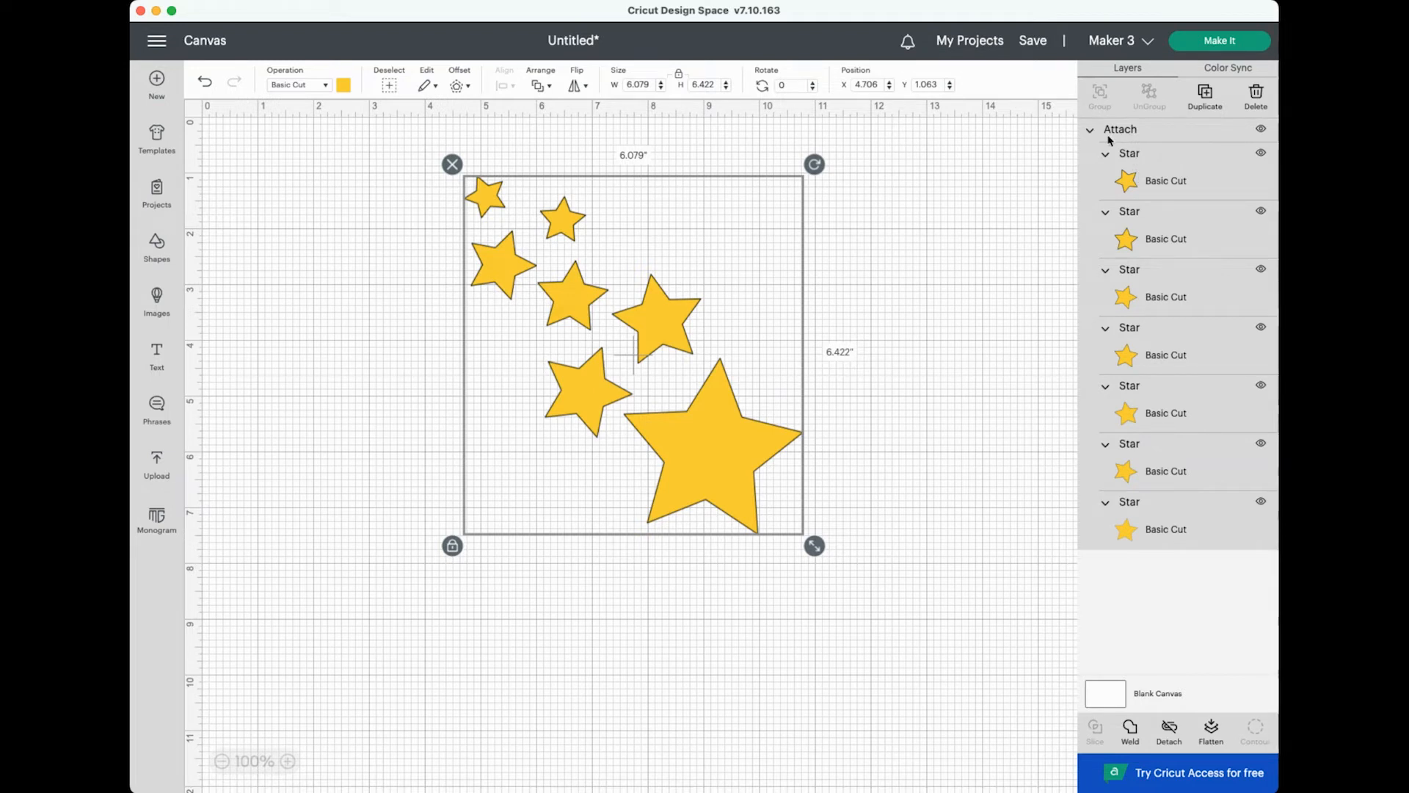
mouse_move(933, 155)
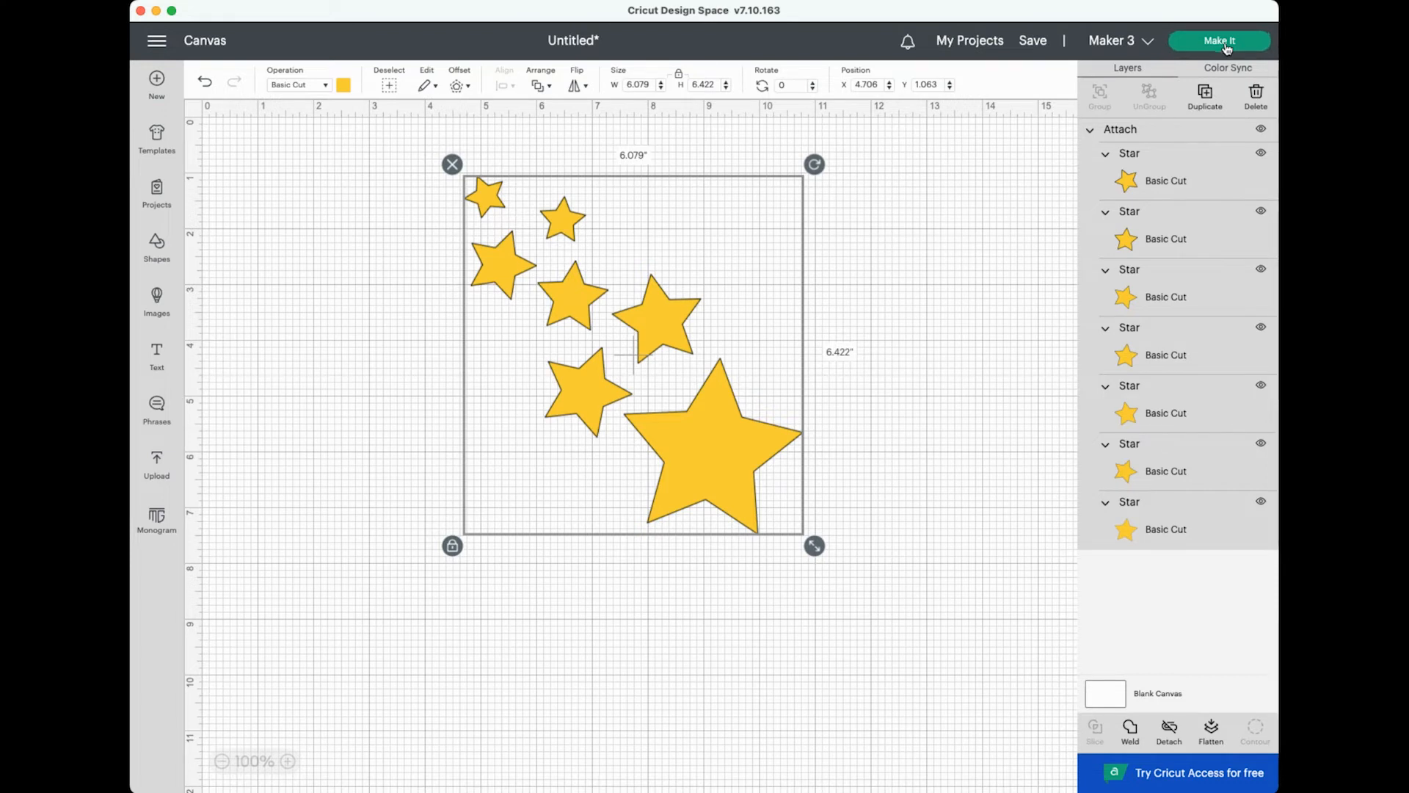
Preview the attached stars on one 12 x 12 mat, layout preserved.
click(1218, 41)
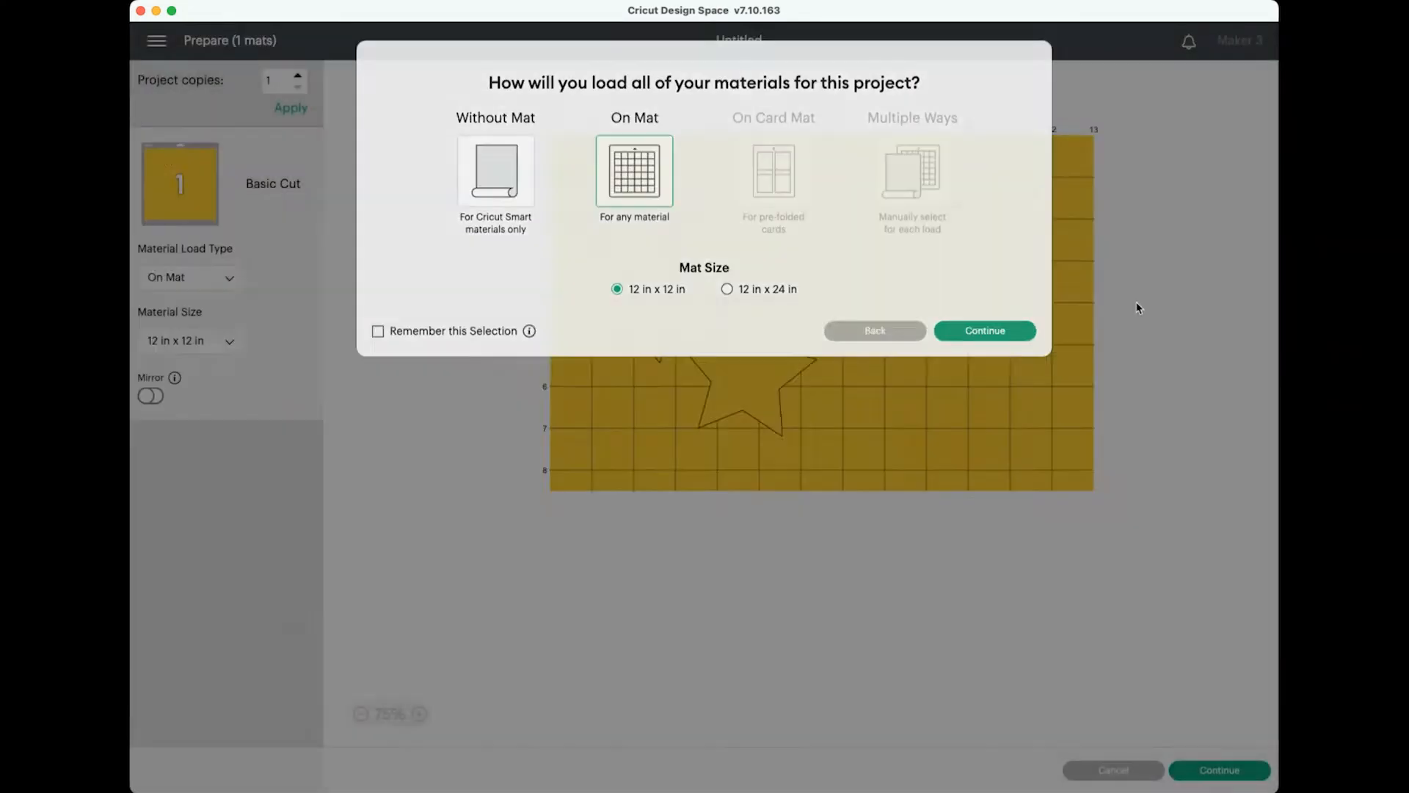
click(983, 329)
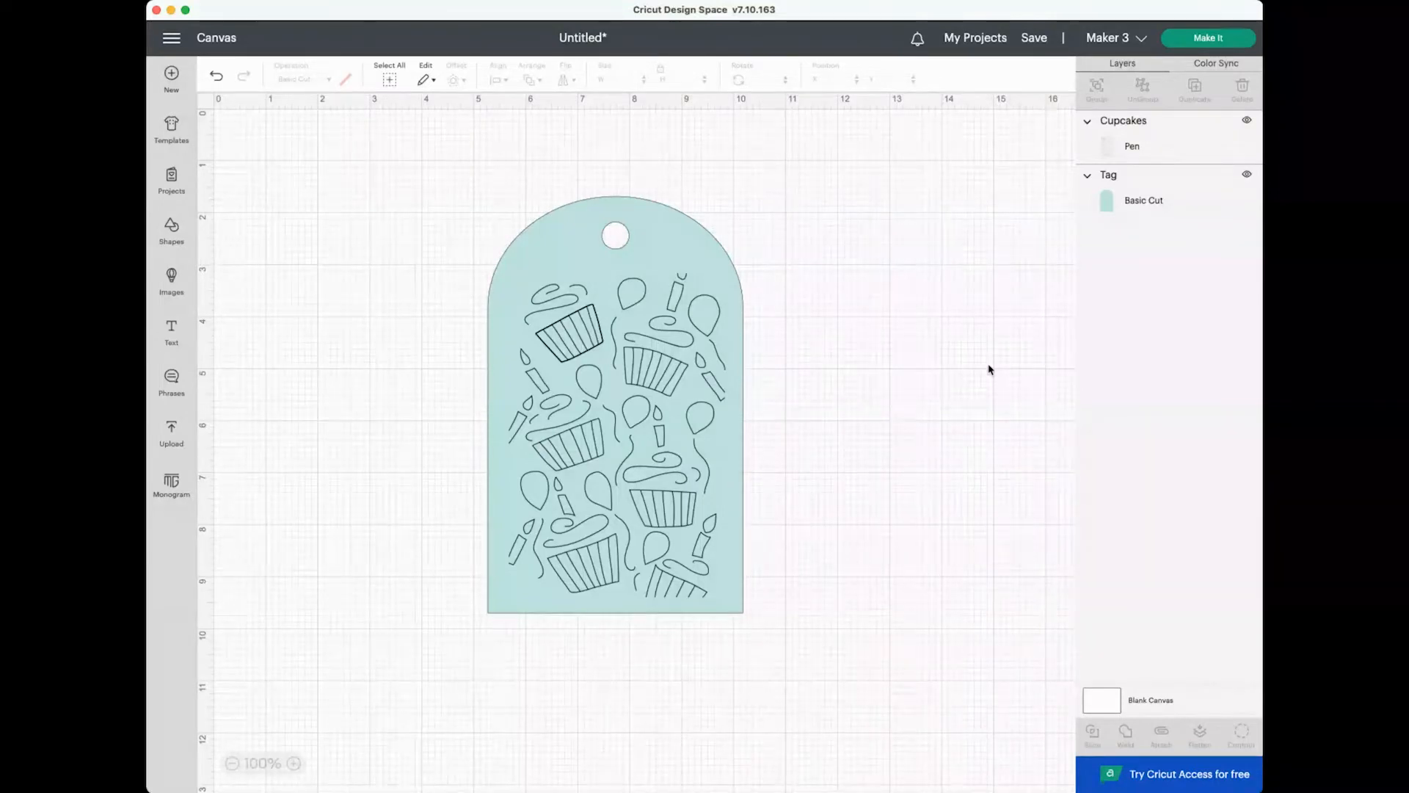
mouse_move(867, 361)
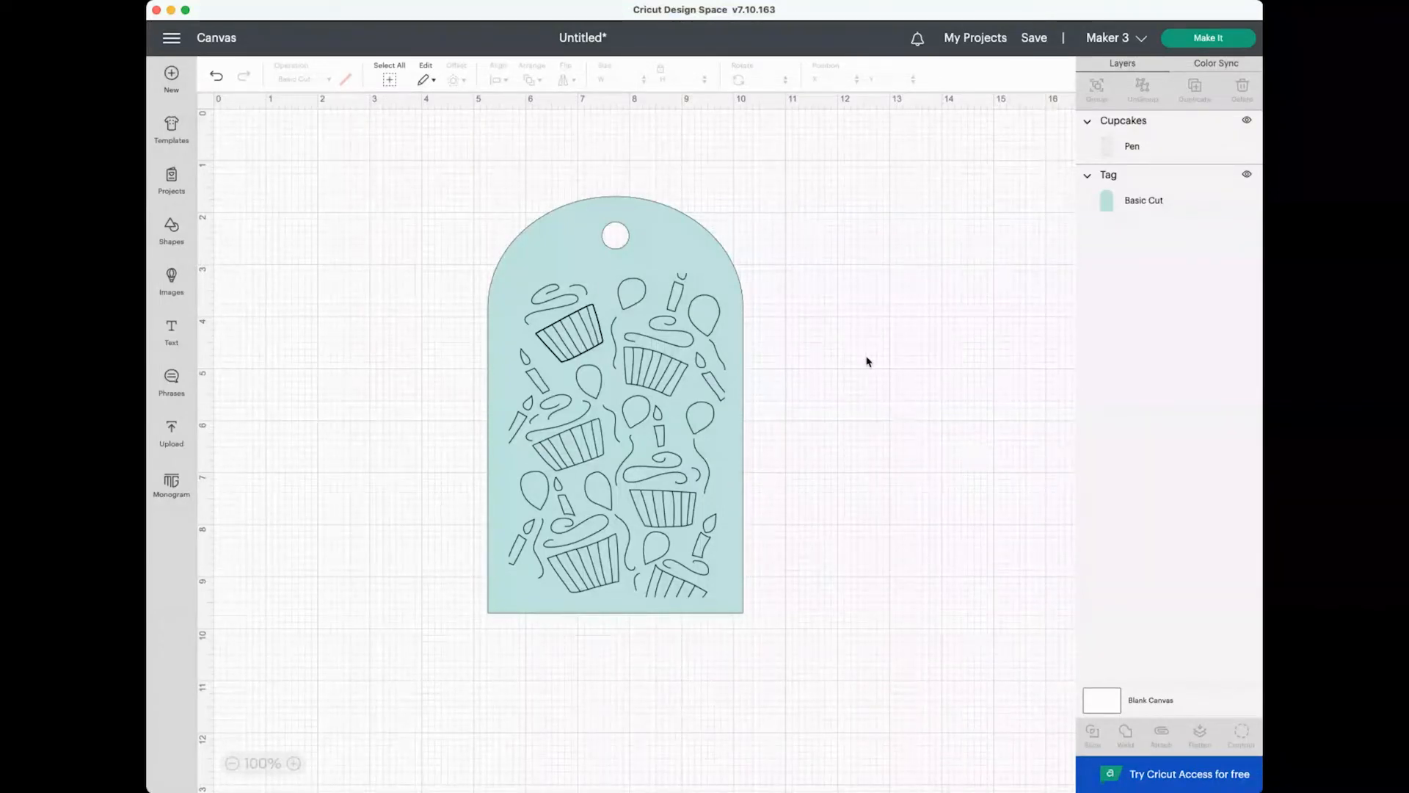
mouse_move(739, 299)
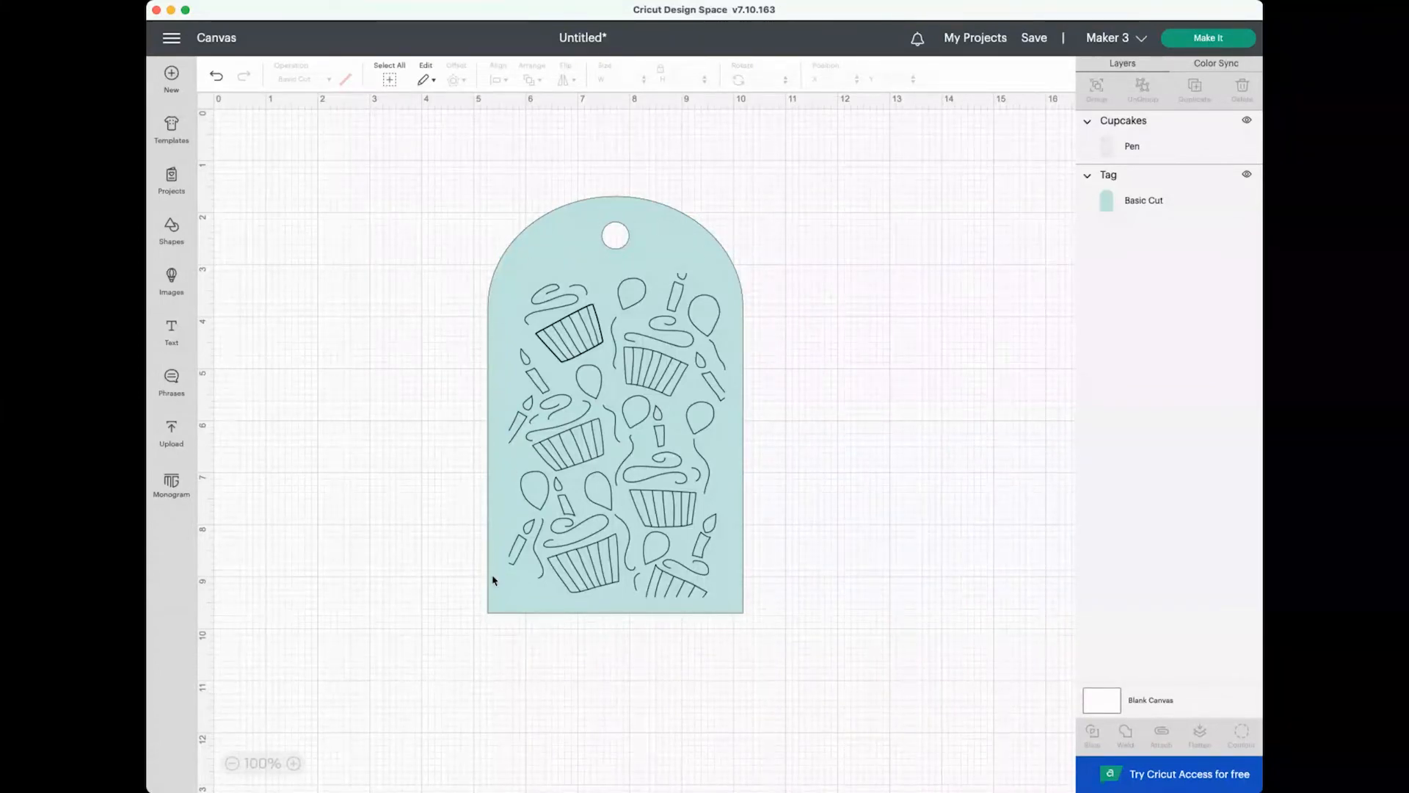
Preview the unattached cupcake tag on mats and view mat 2 holding the tag.
click(674, 373)
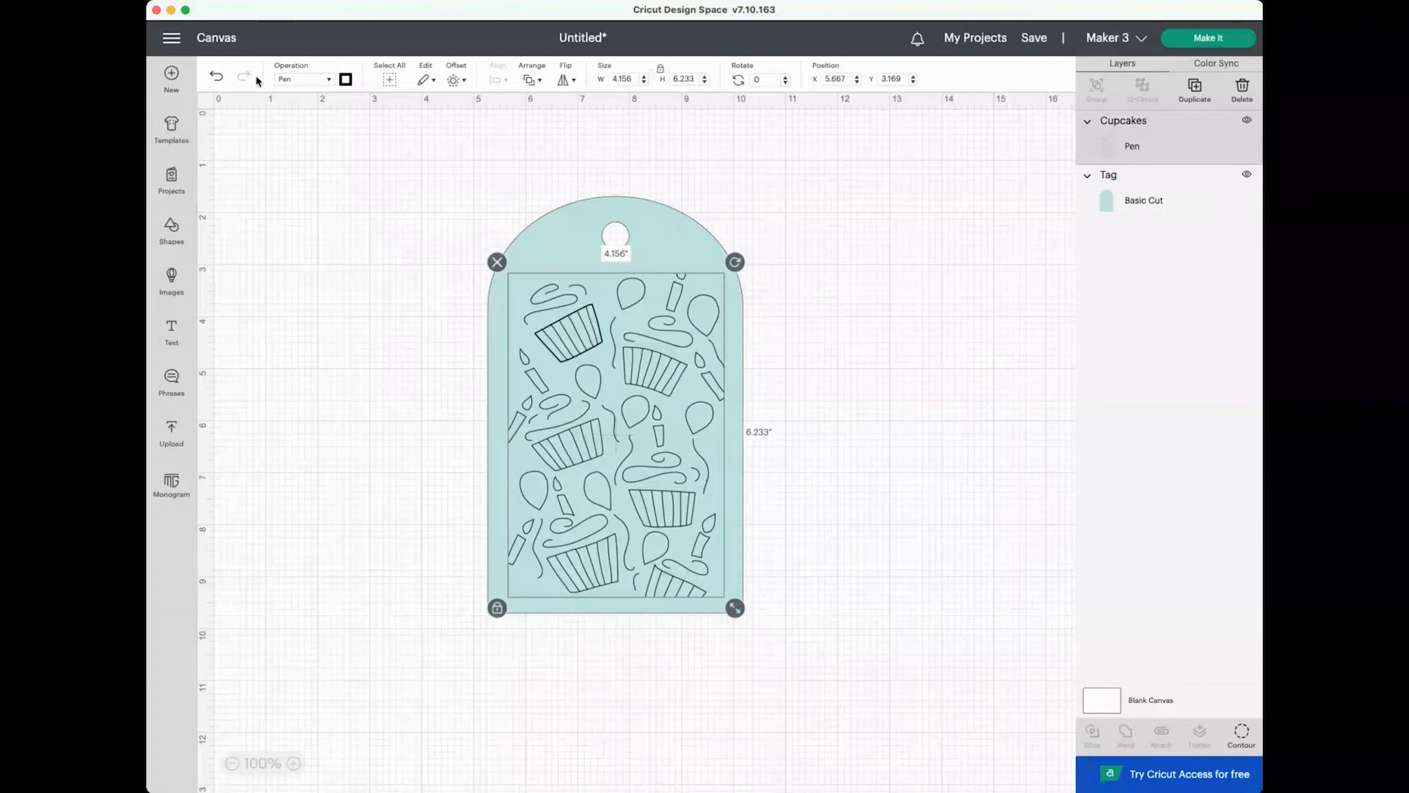
mouse_move(918, 324)
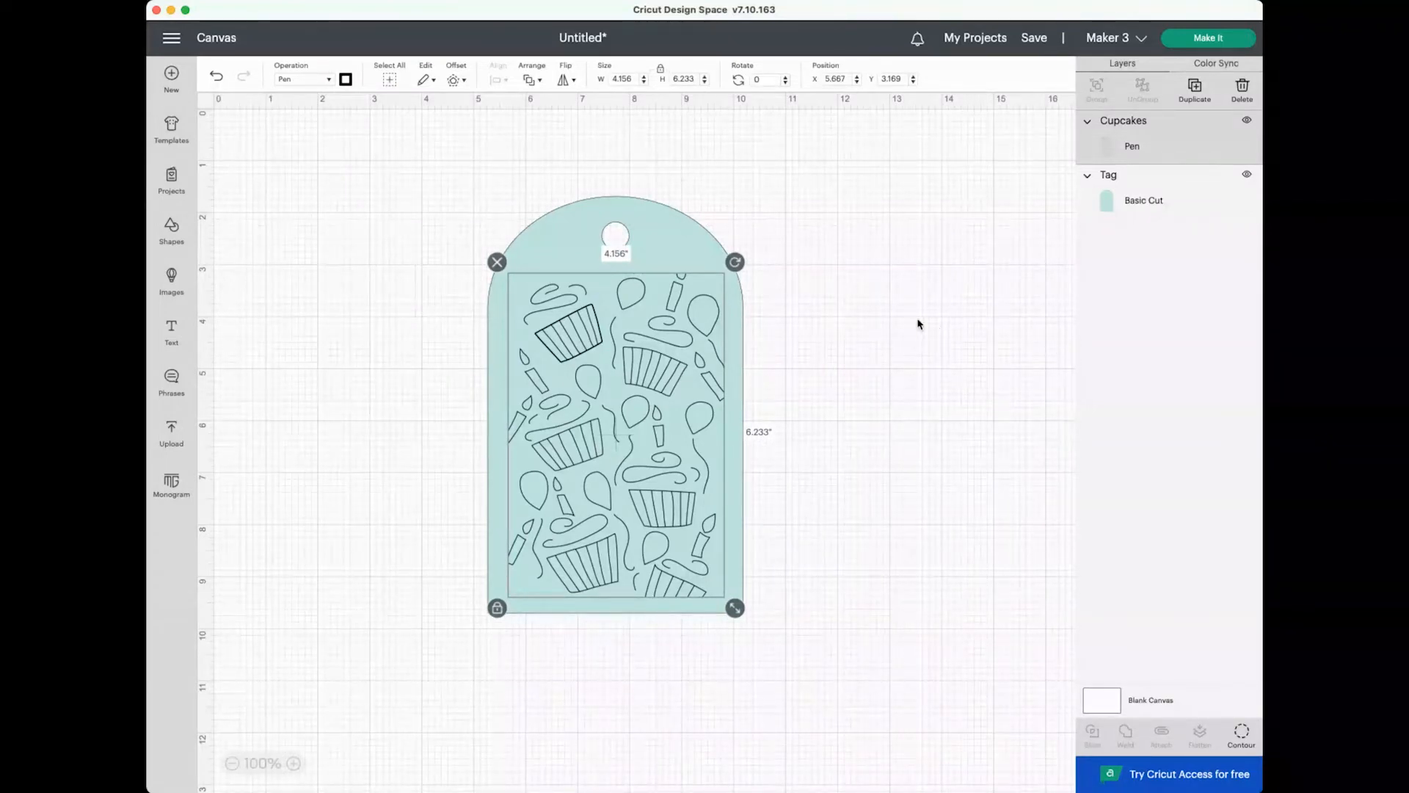
click(1209, 37)
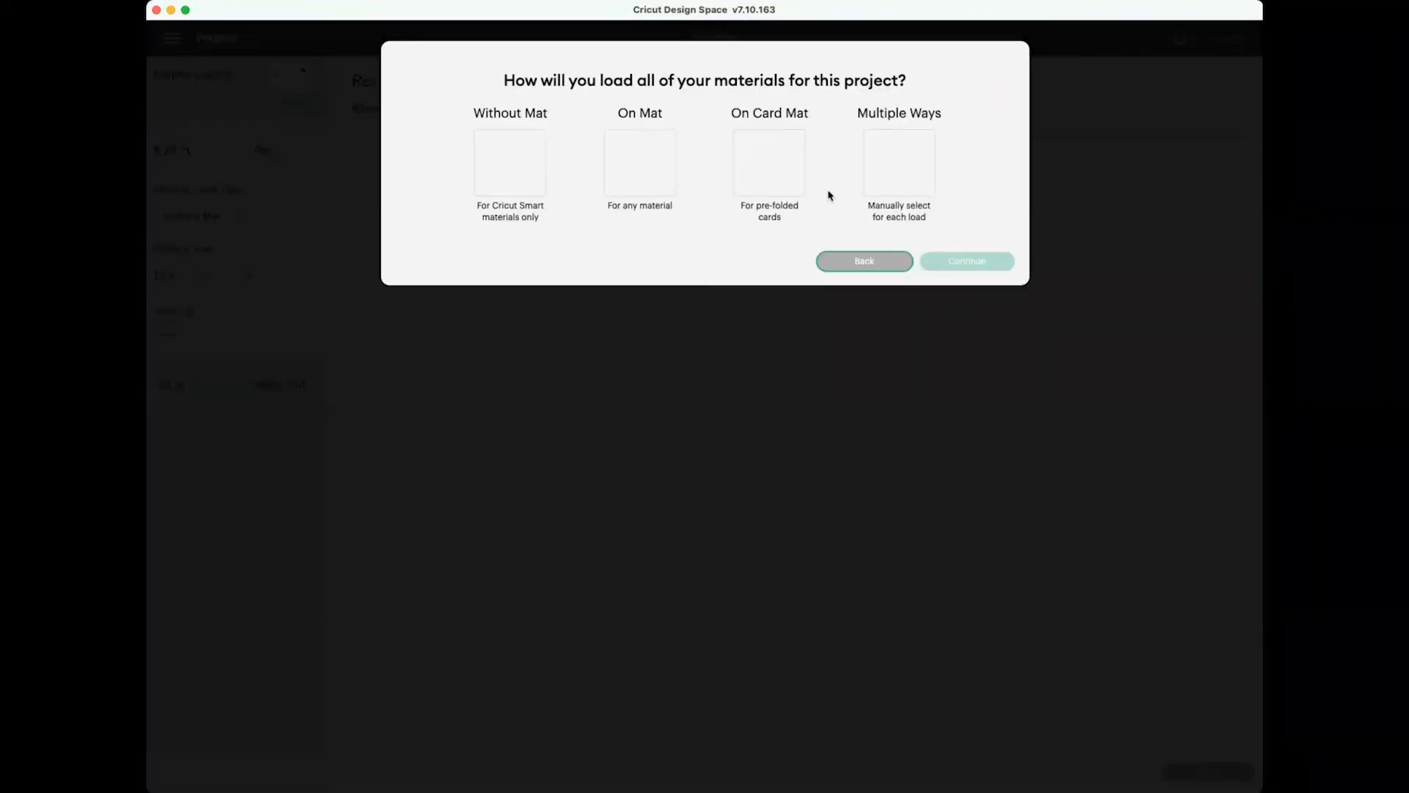
click(639, 164)
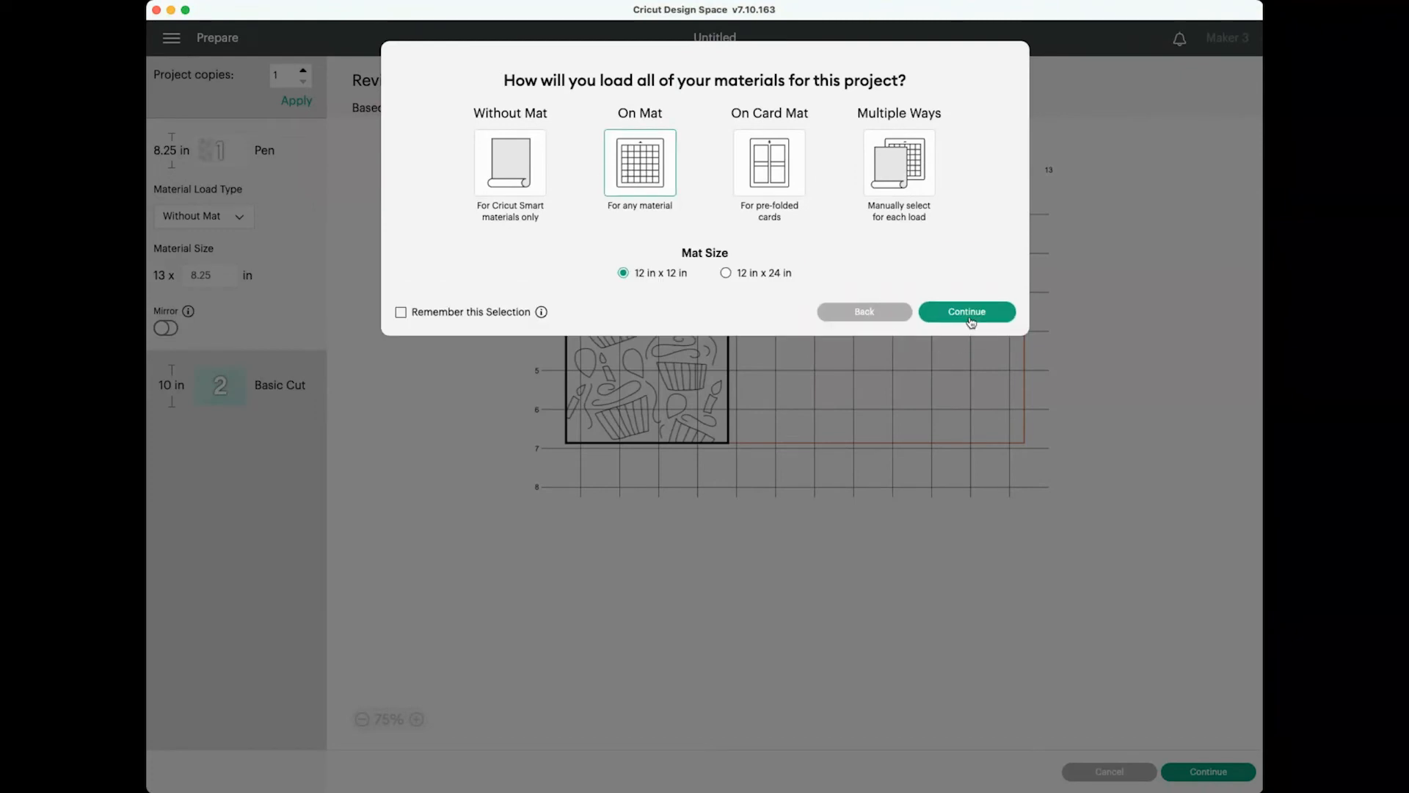
click(966, 312)
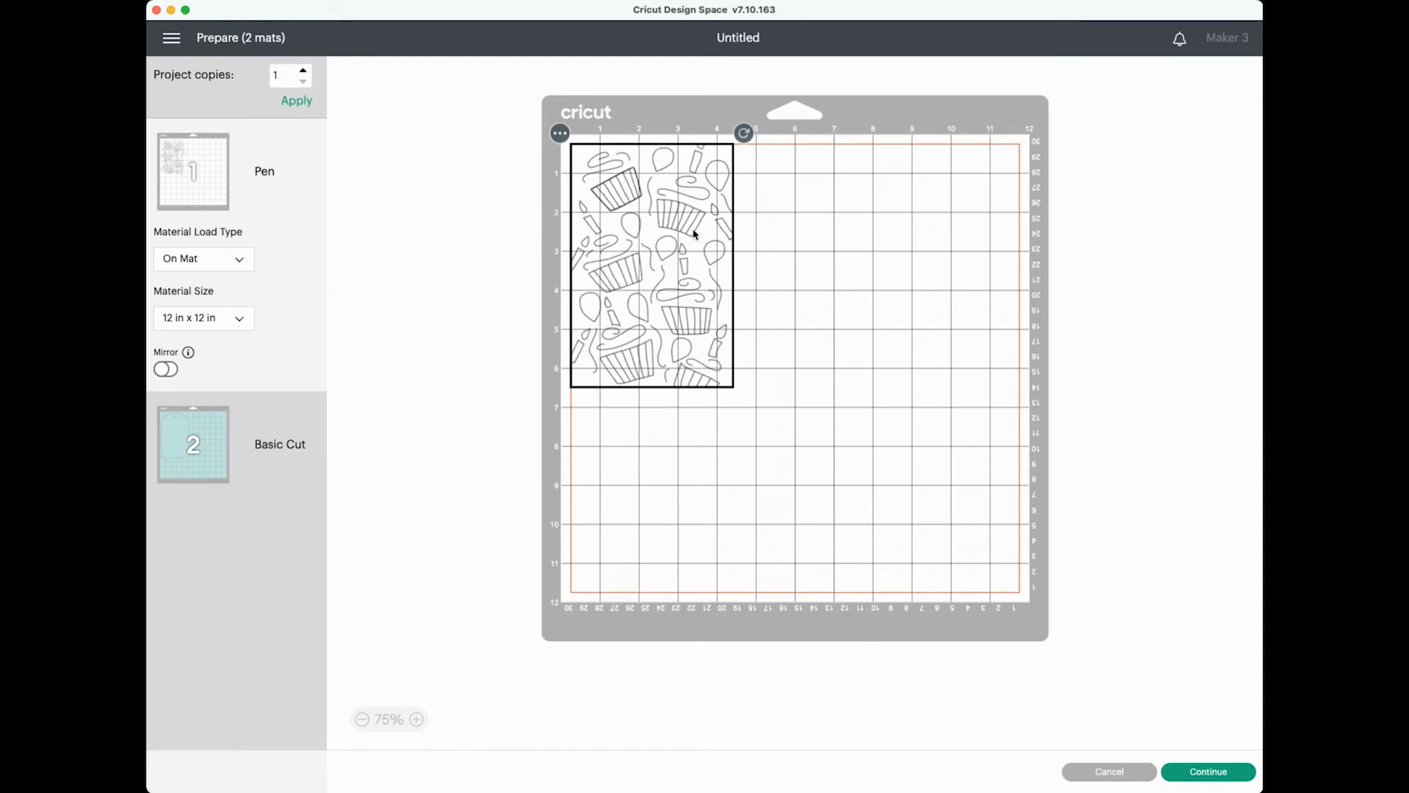
click(192, 444)
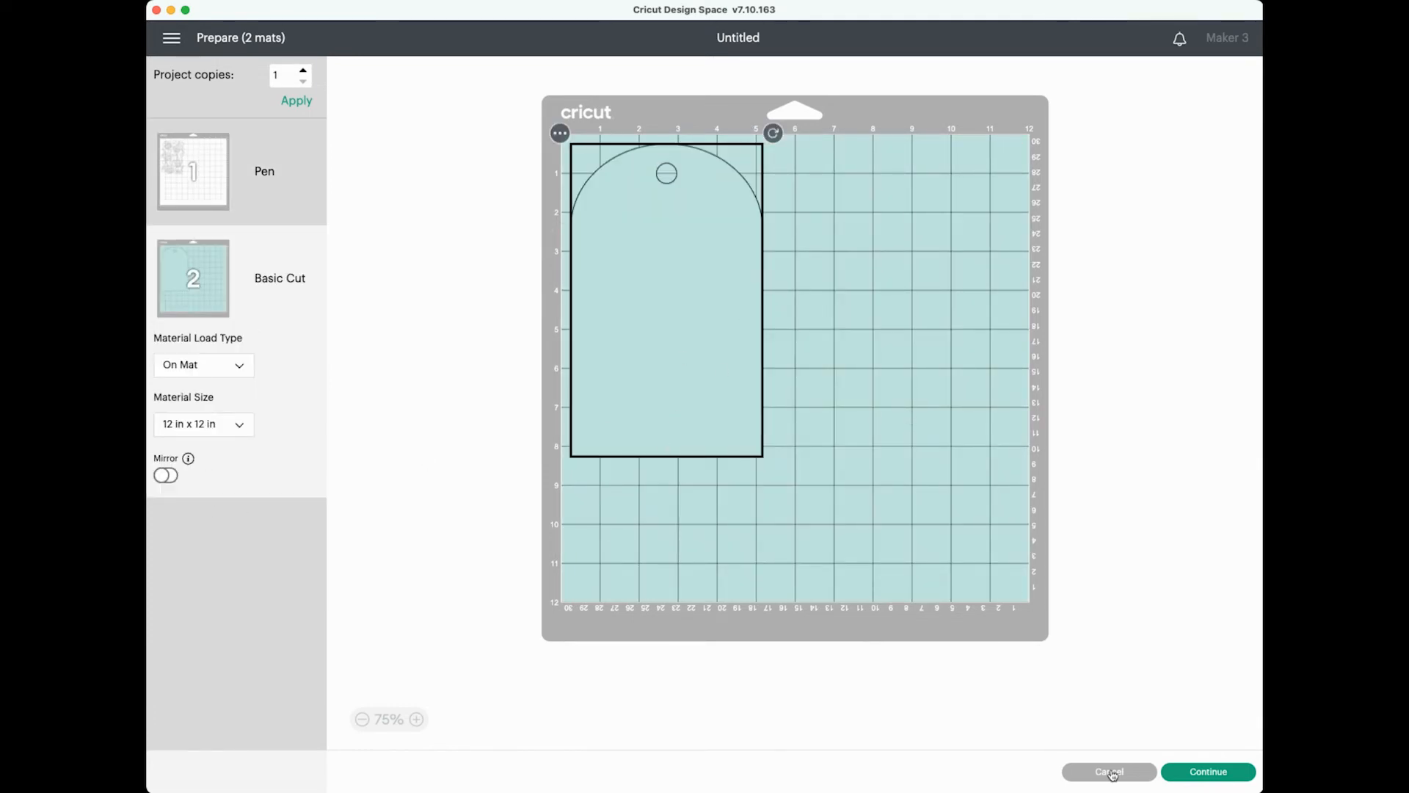
Return to the canvas and attach the Cupcakes drawing to the Tag layer.
click(1109, 772)
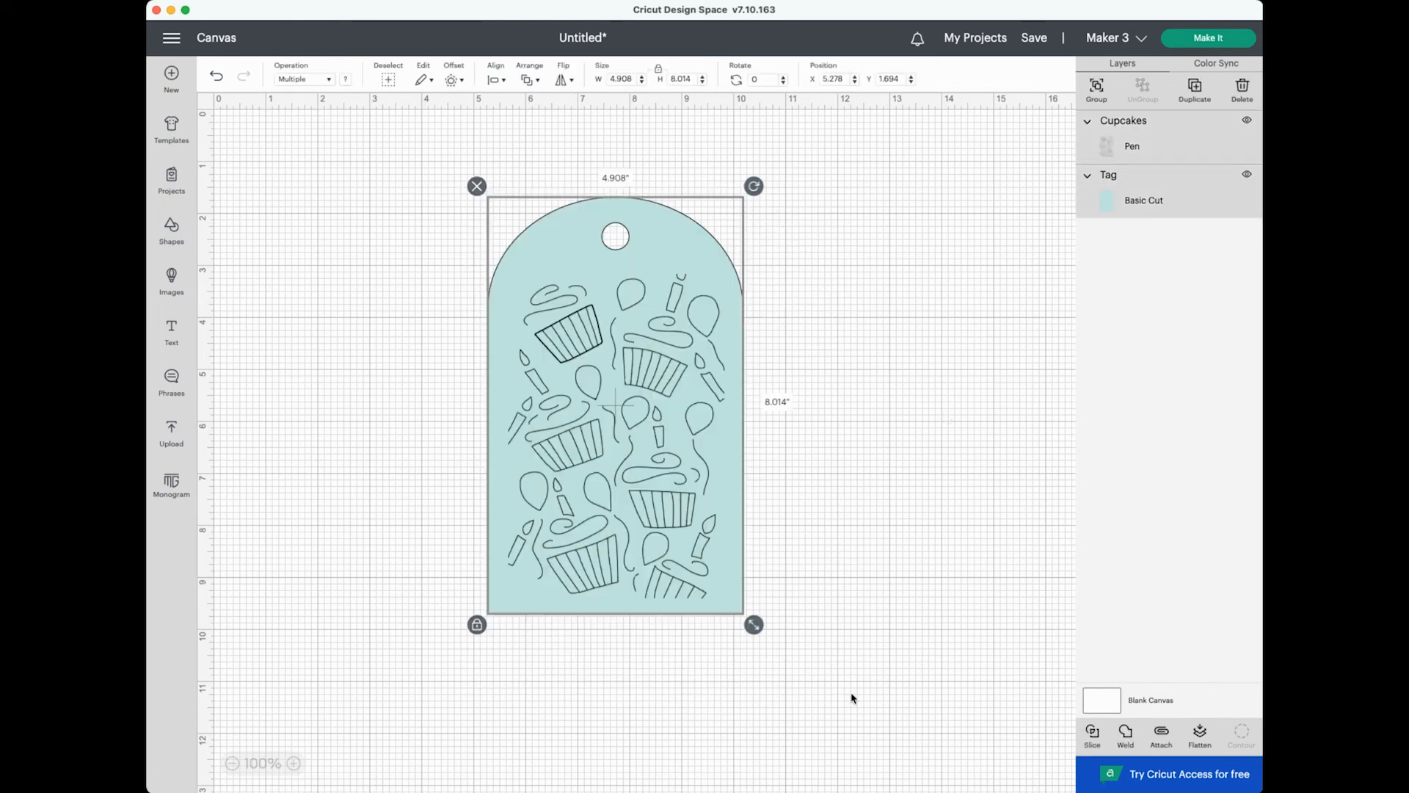
click(1160, 735)
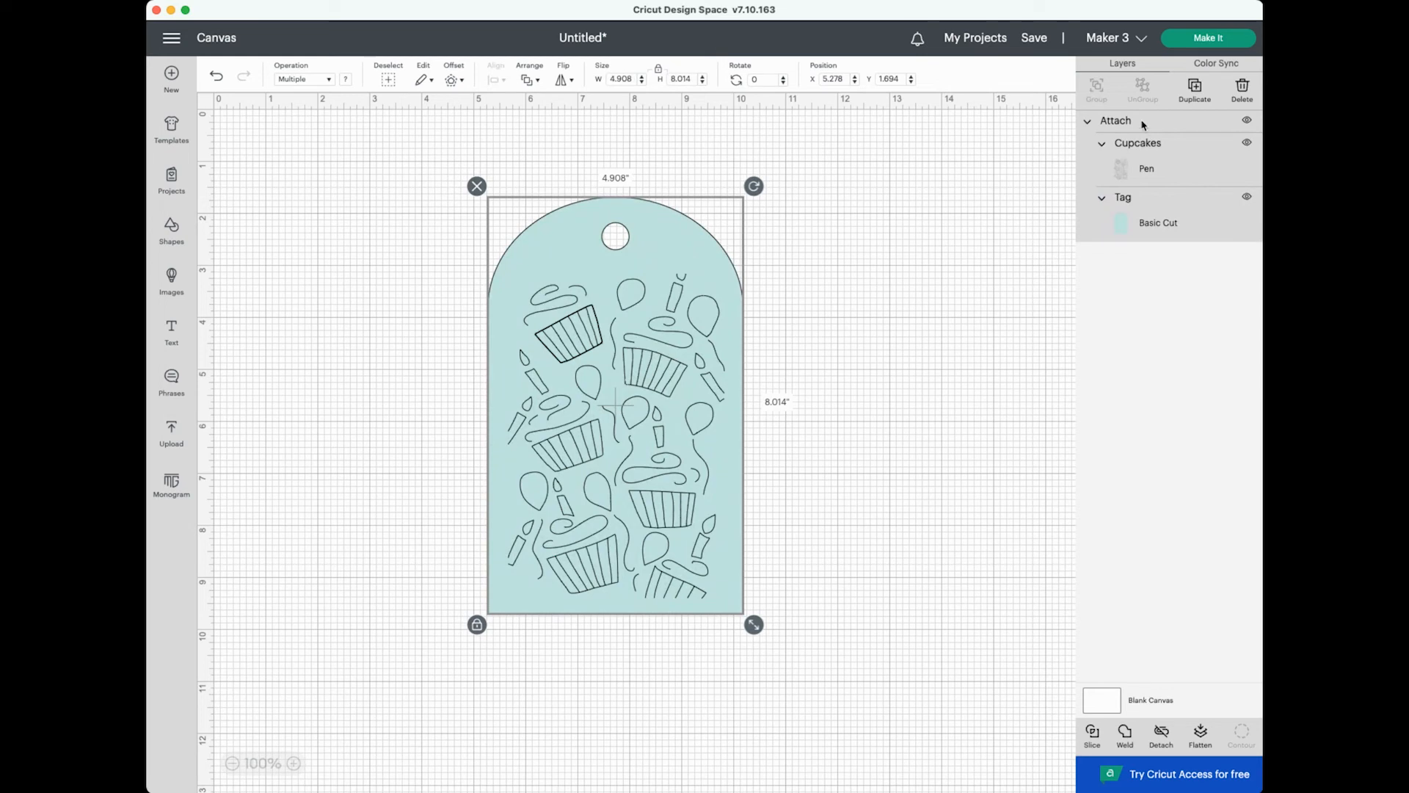
mouse_move(1094, 276)
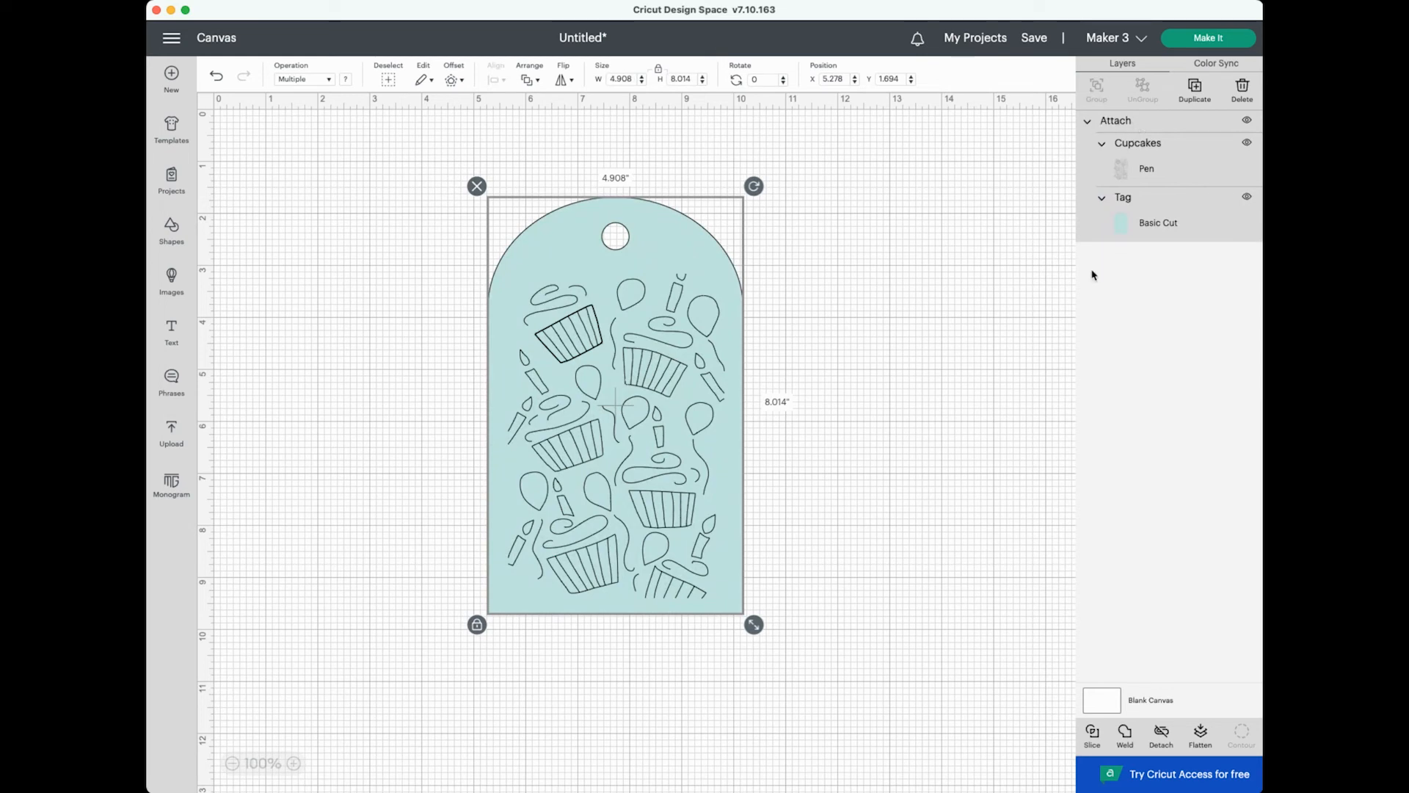
Preview the attached cupcake tag on a single mat, then return to the canvas.
click(1208, 38)
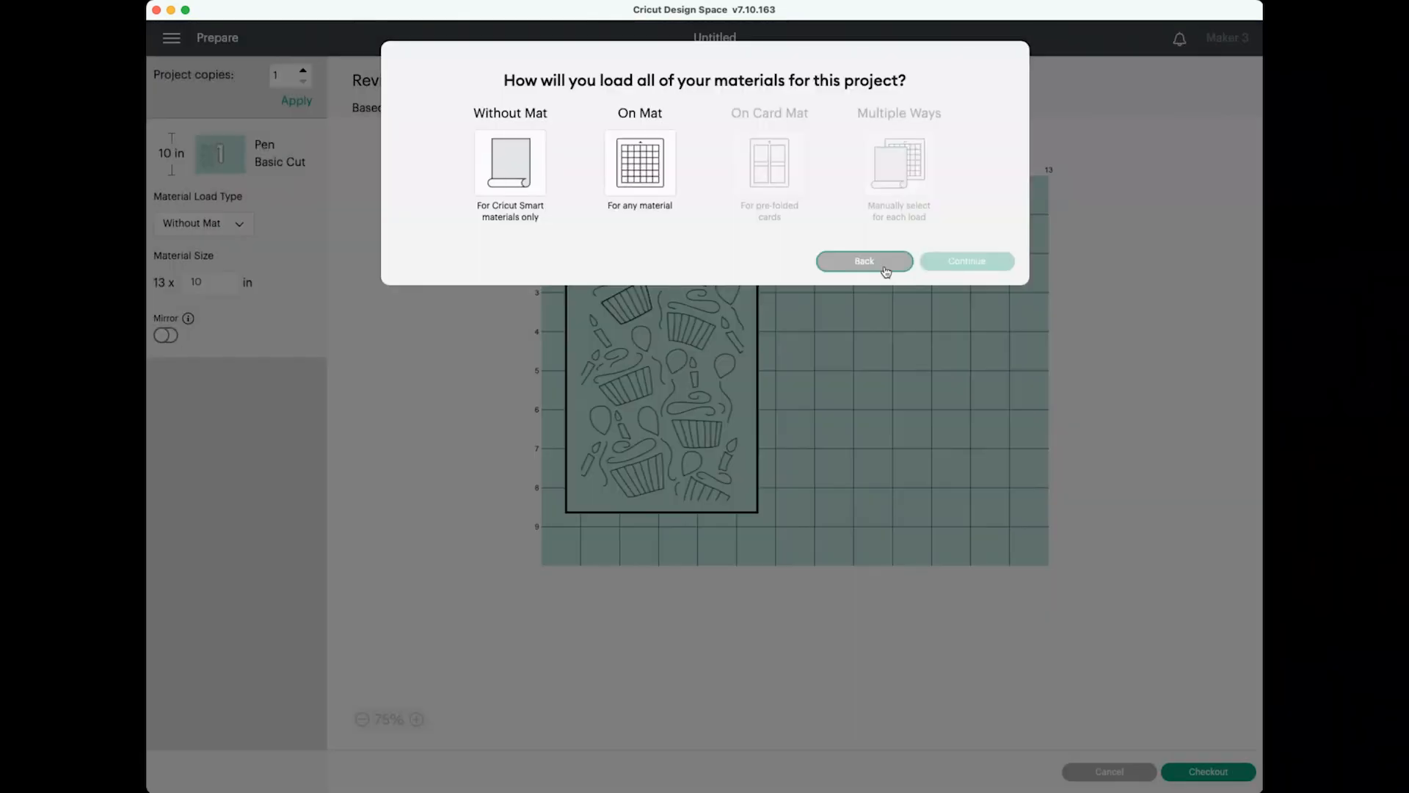
click(639, 164)
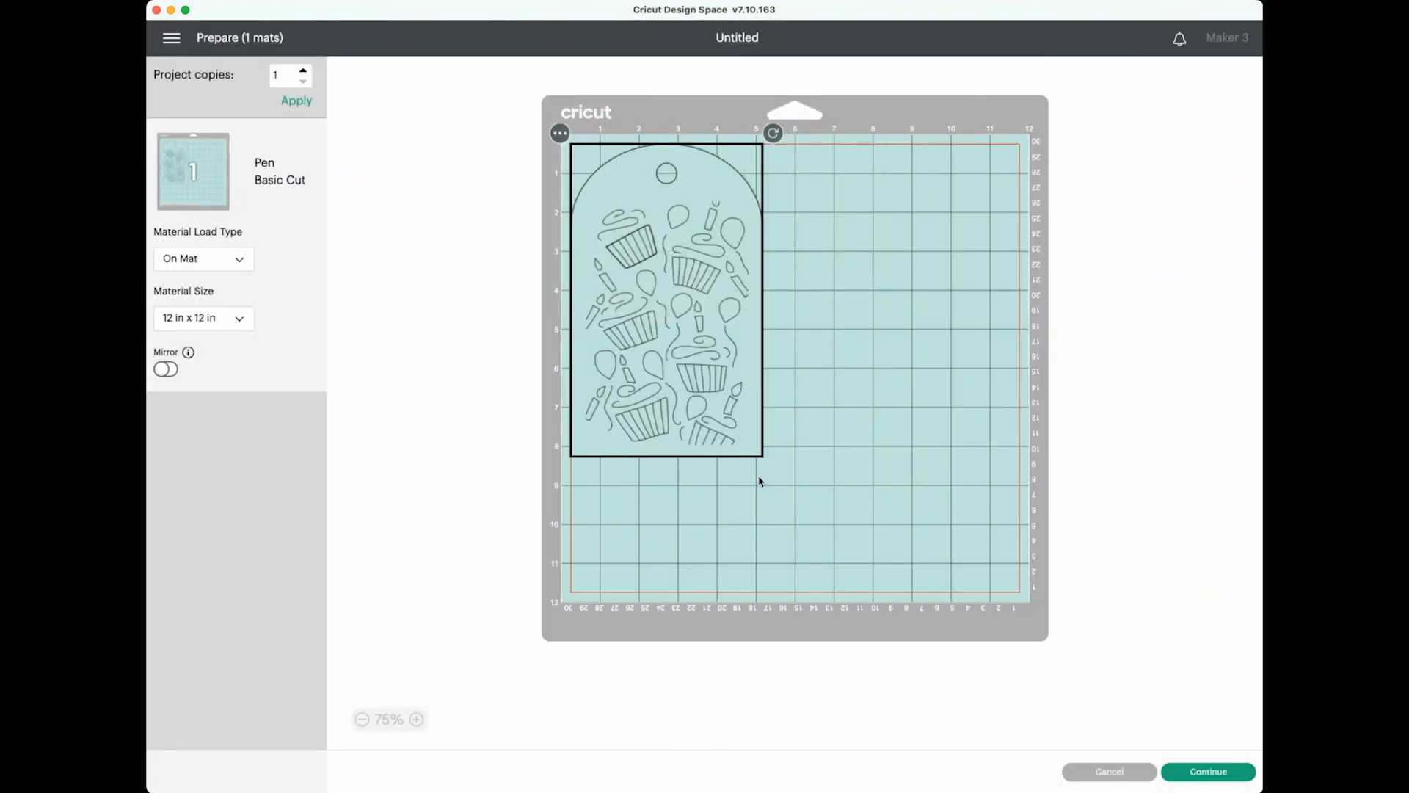
mouse_move(732, 458)
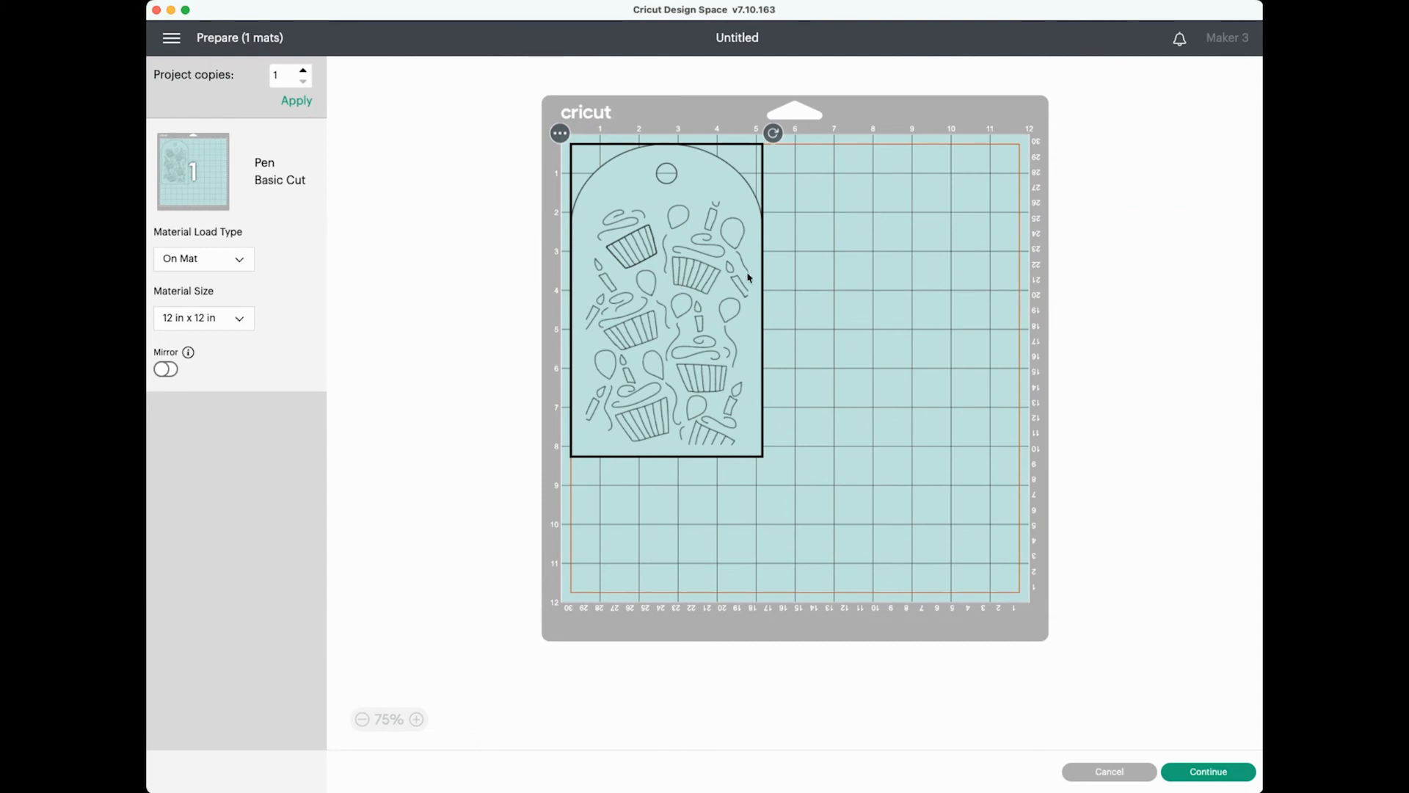
click(1109, 771)
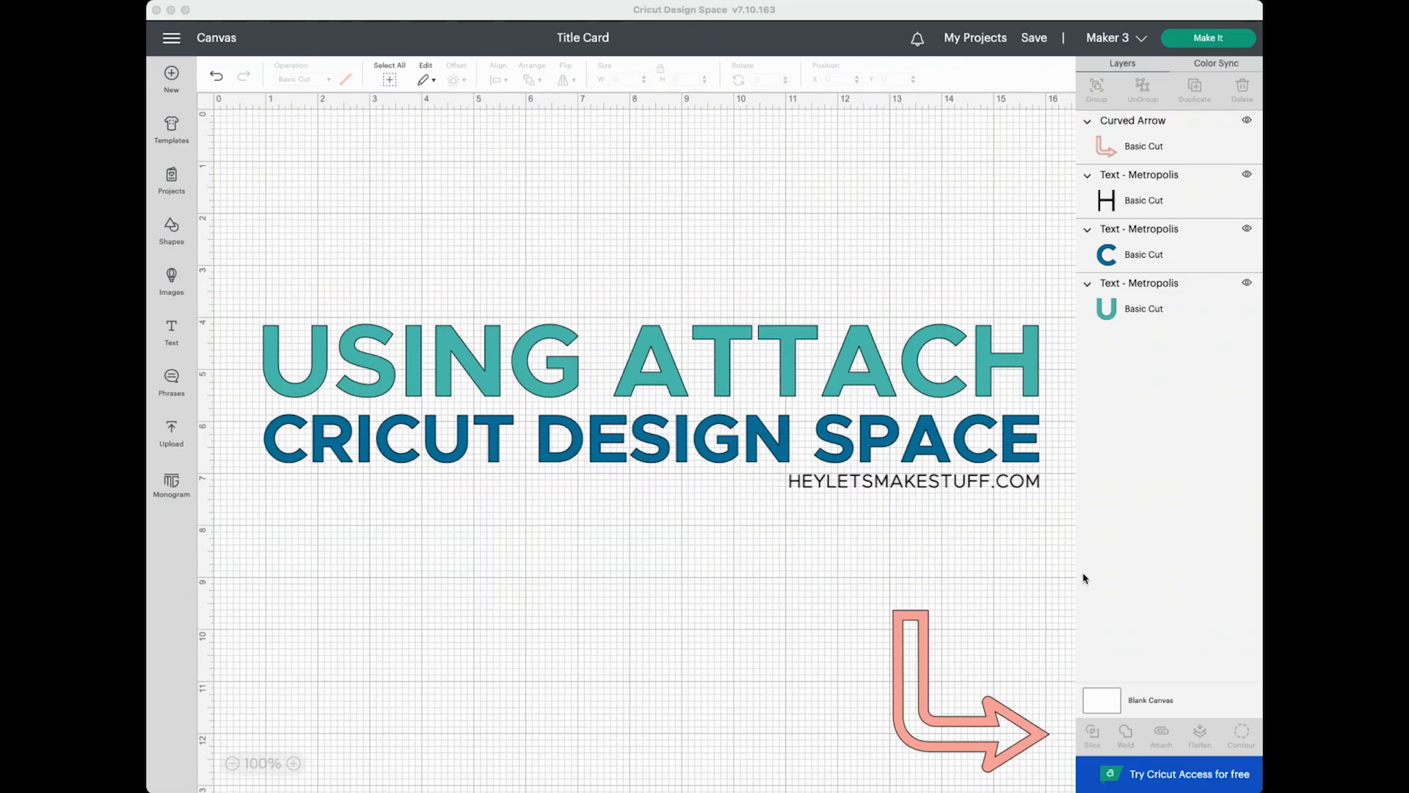